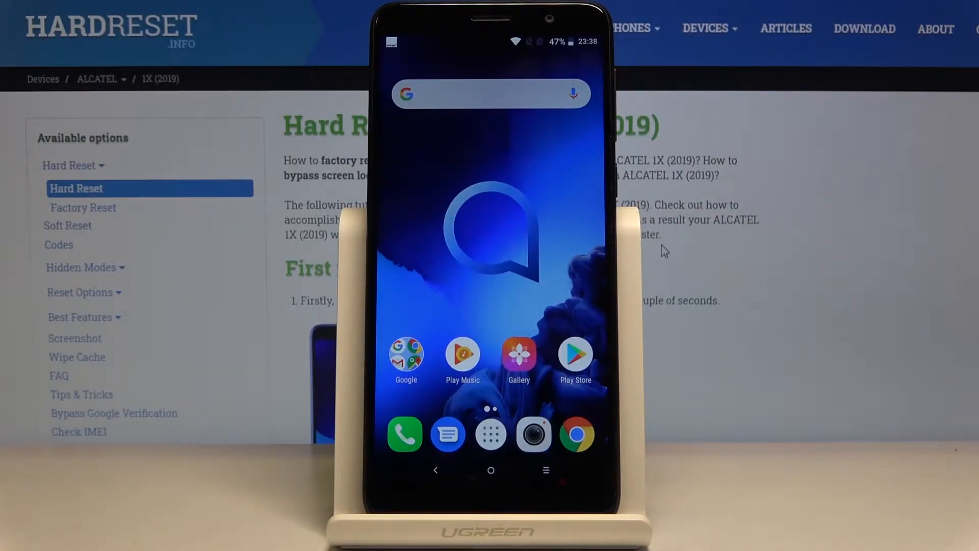
Launch Settings from the app drawer and scroll its main category list.
click(491, 433)
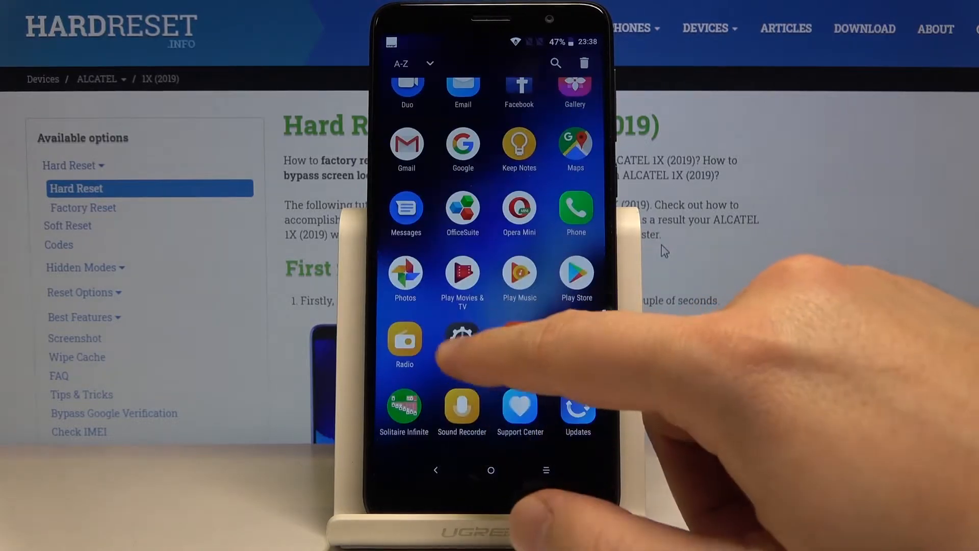
click(462, 340)
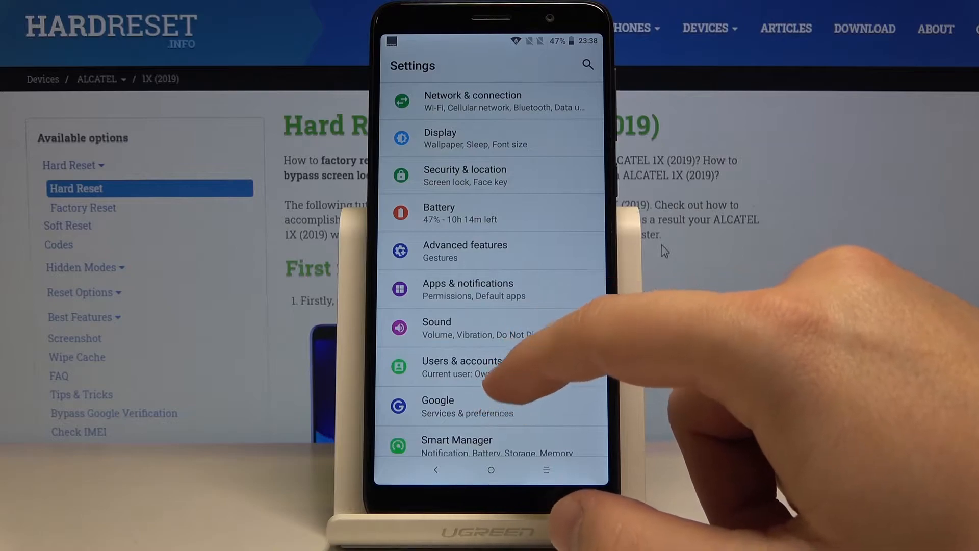
scroll(down, 3)
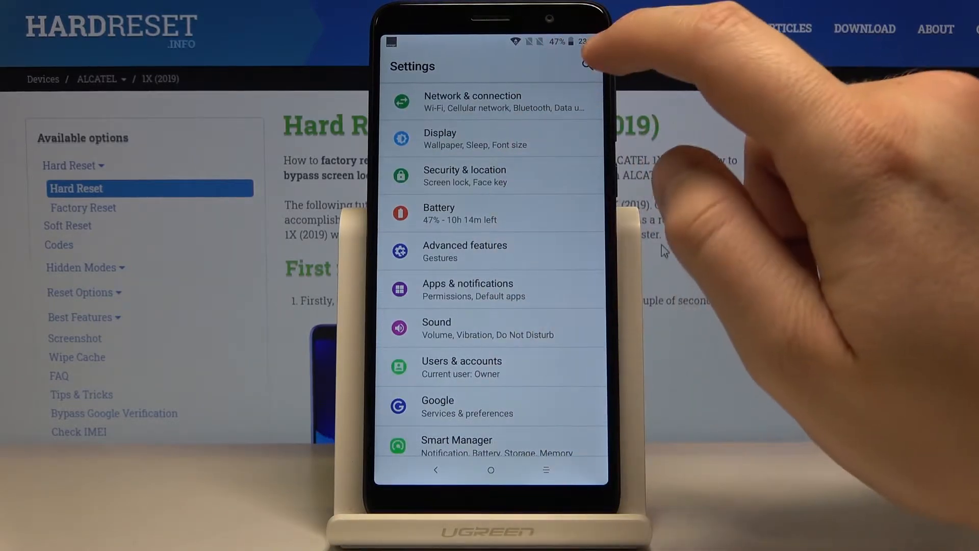
Search settings for 'storae' and pick the Storage result showing 6.78 GB of 16 GB used.
click(588, 65)
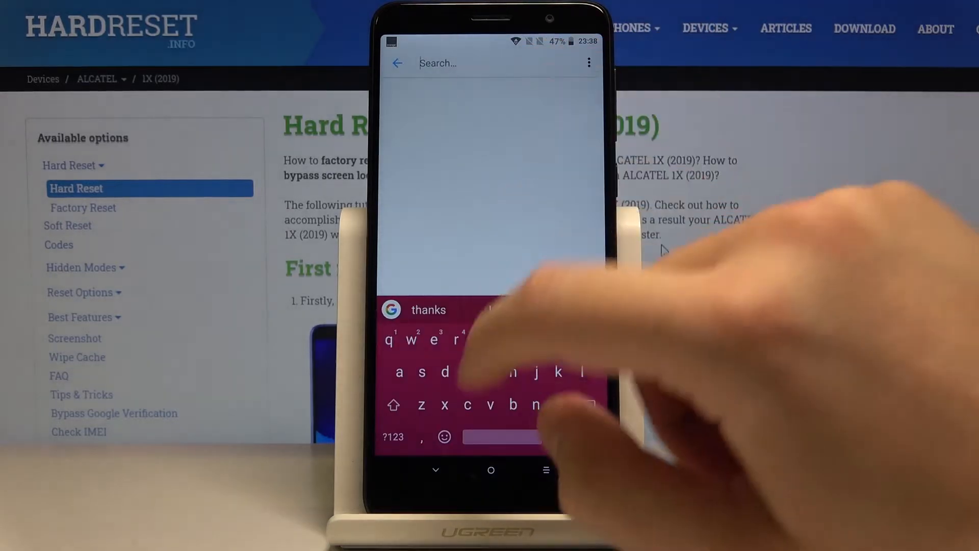
text(sto)
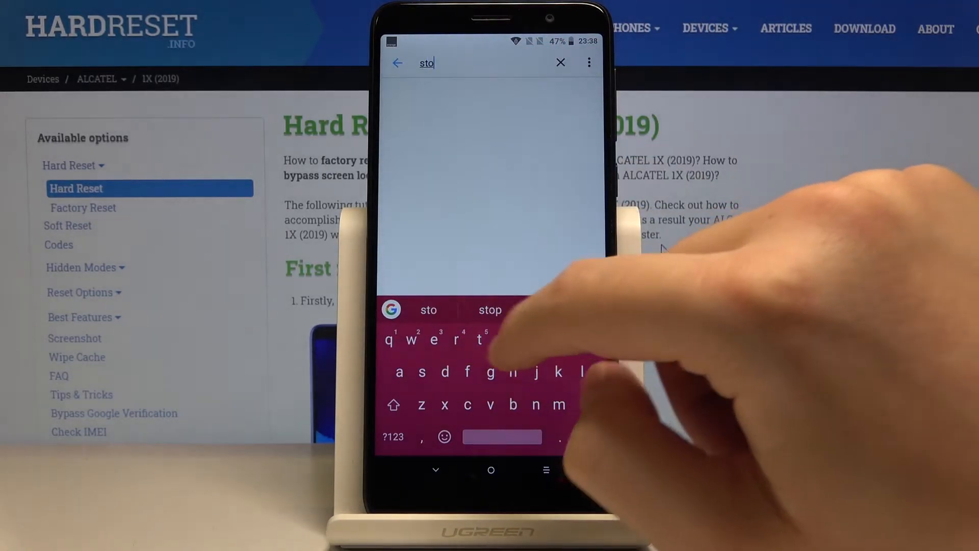
text(rae)
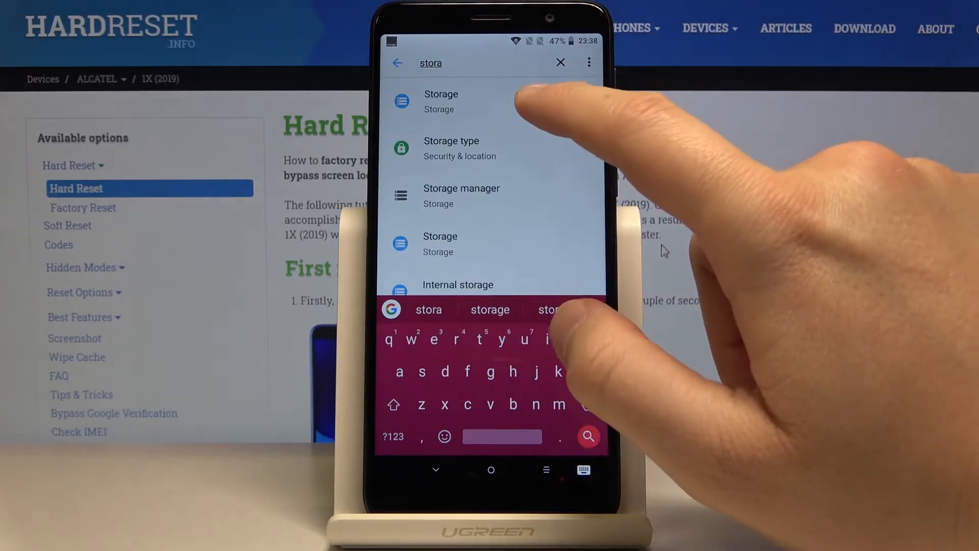
click(441, 100)
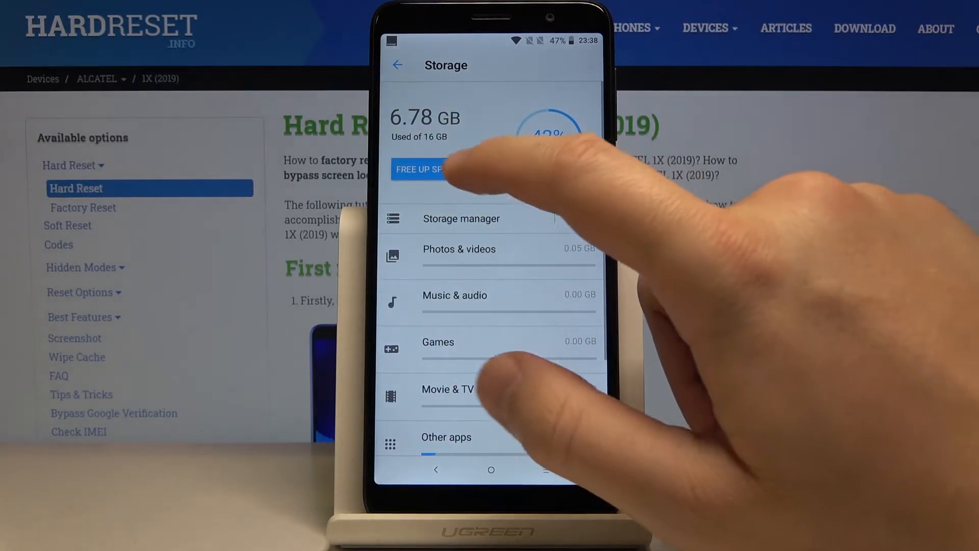
Start Free up space, expand Infrequently used apps and tick Support Center (23.31 MB).
click(420, 169)
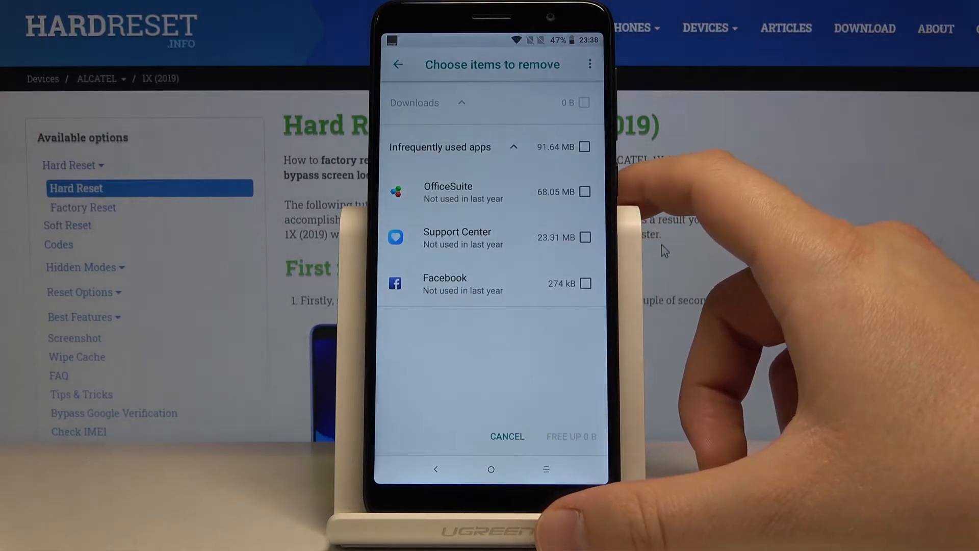
mouse_move(549, 362)
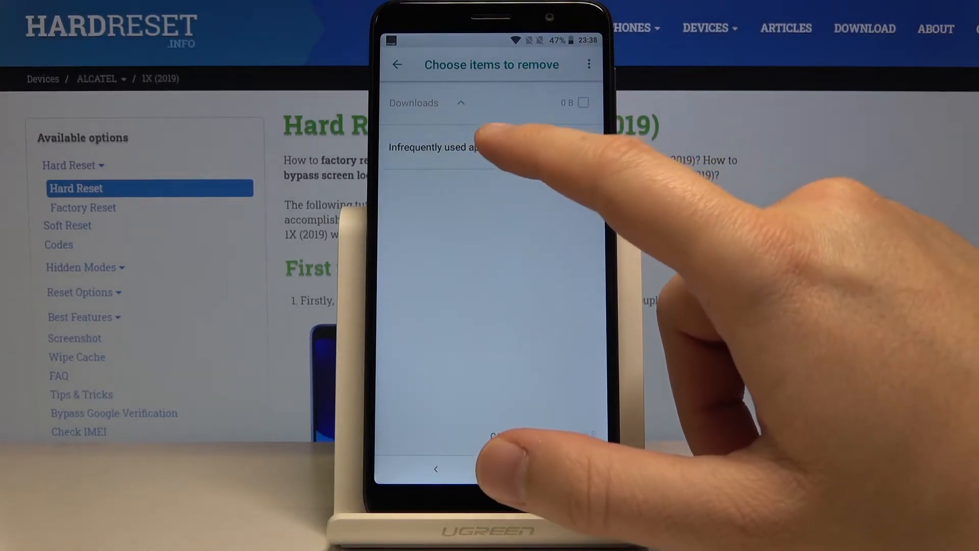
click(438, 147)
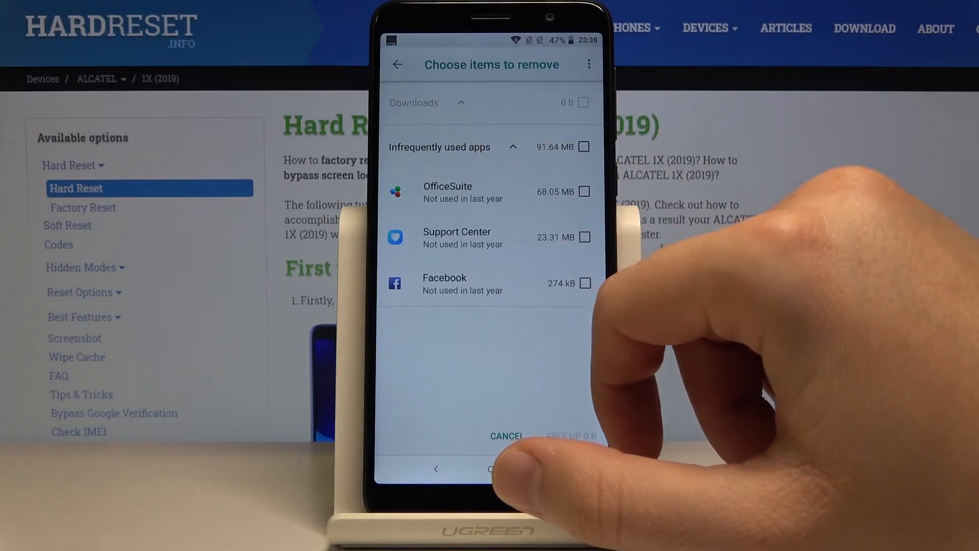
click(584, 237)
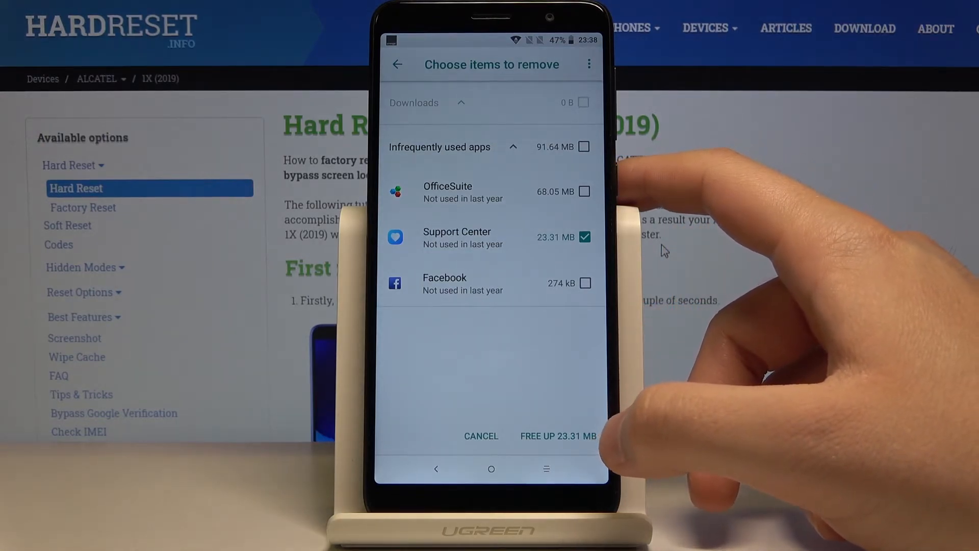
Free up 23.31 MB by confirming Support Center's removal, then go to the home screen.
click(557, 435)
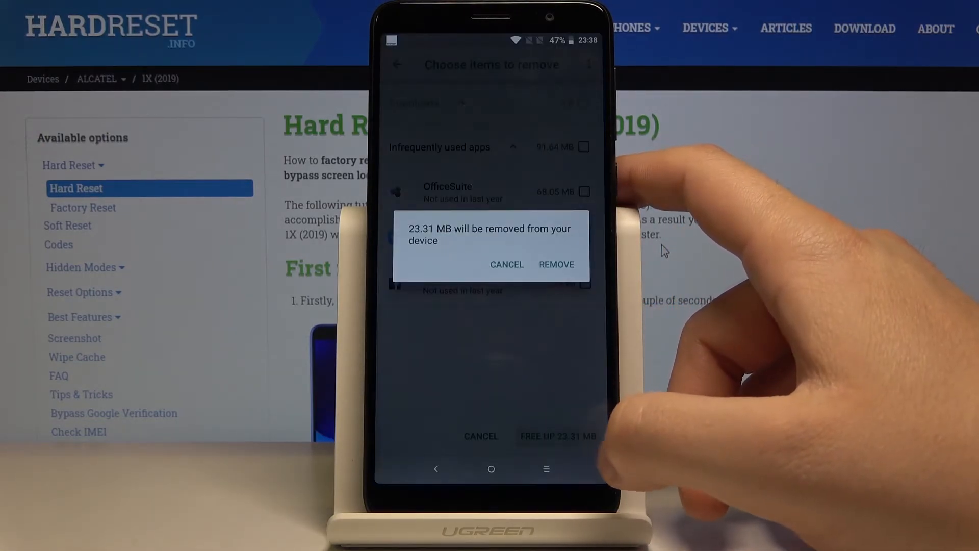
click(556, 264)
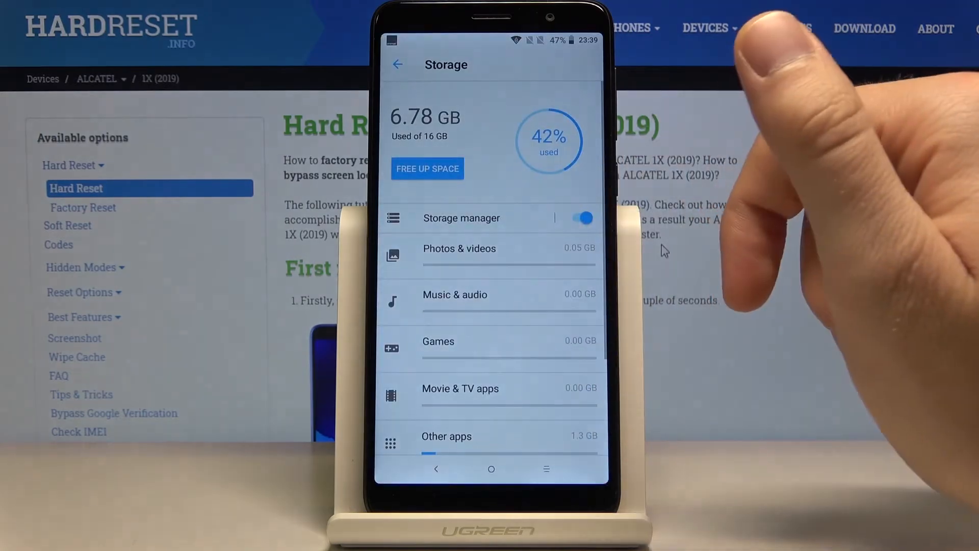
scroll(down, 3)
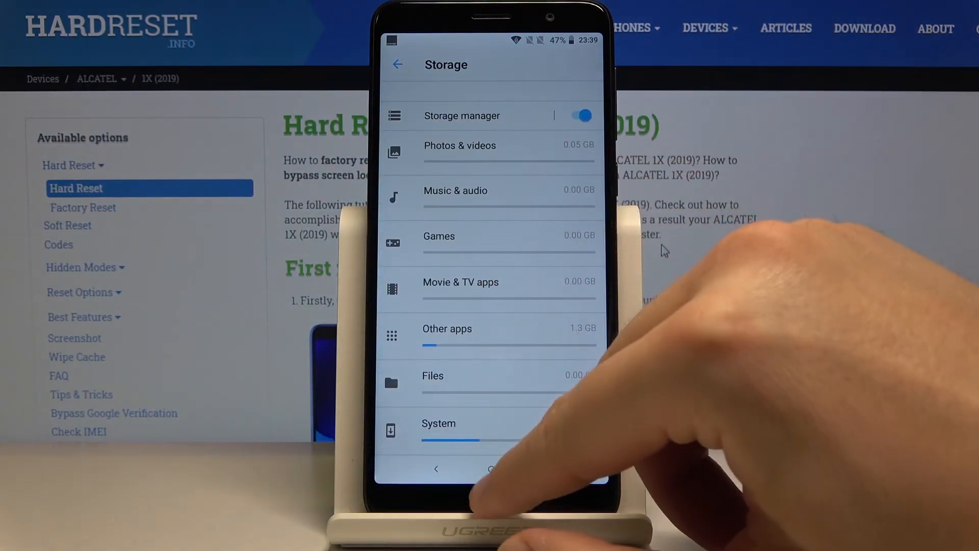
click(490, 469)
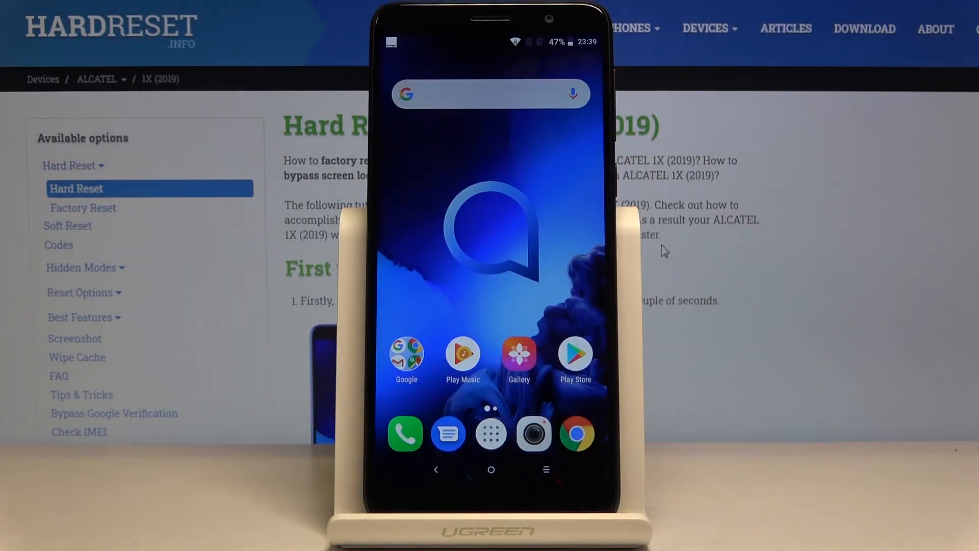